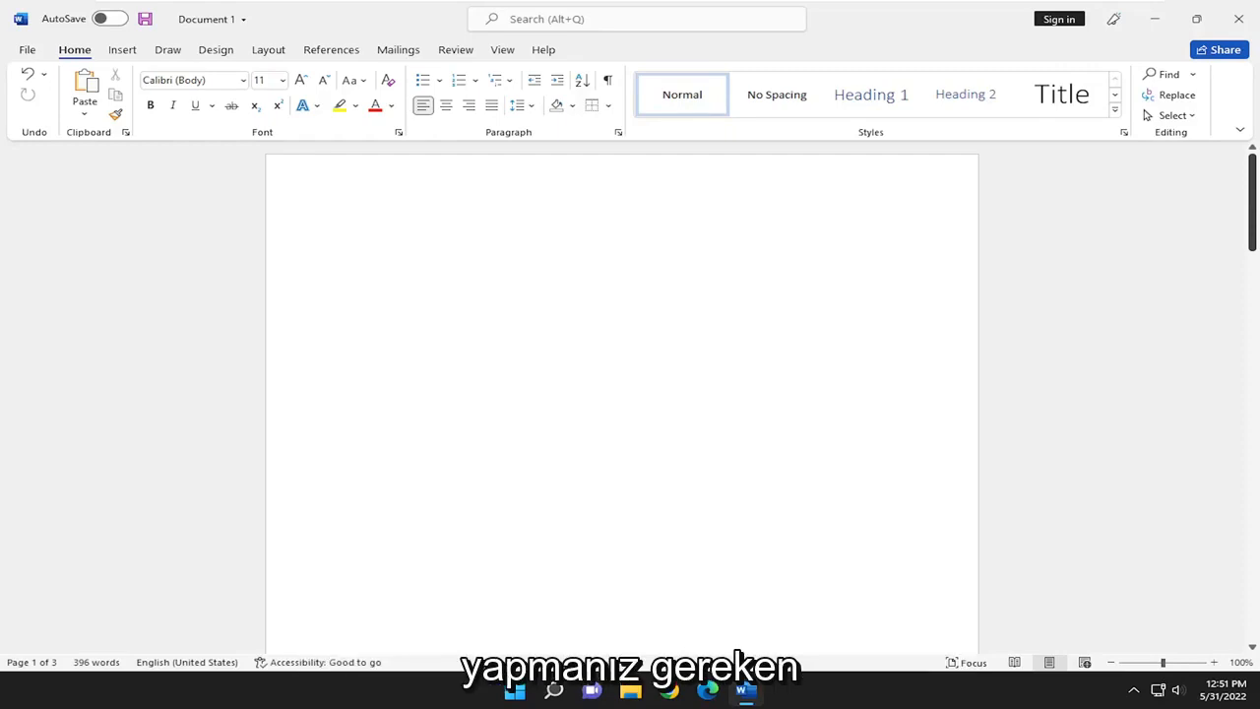
# Open the Online 3D Models library from the Insert tab.
pyautogui.click(122, 49)
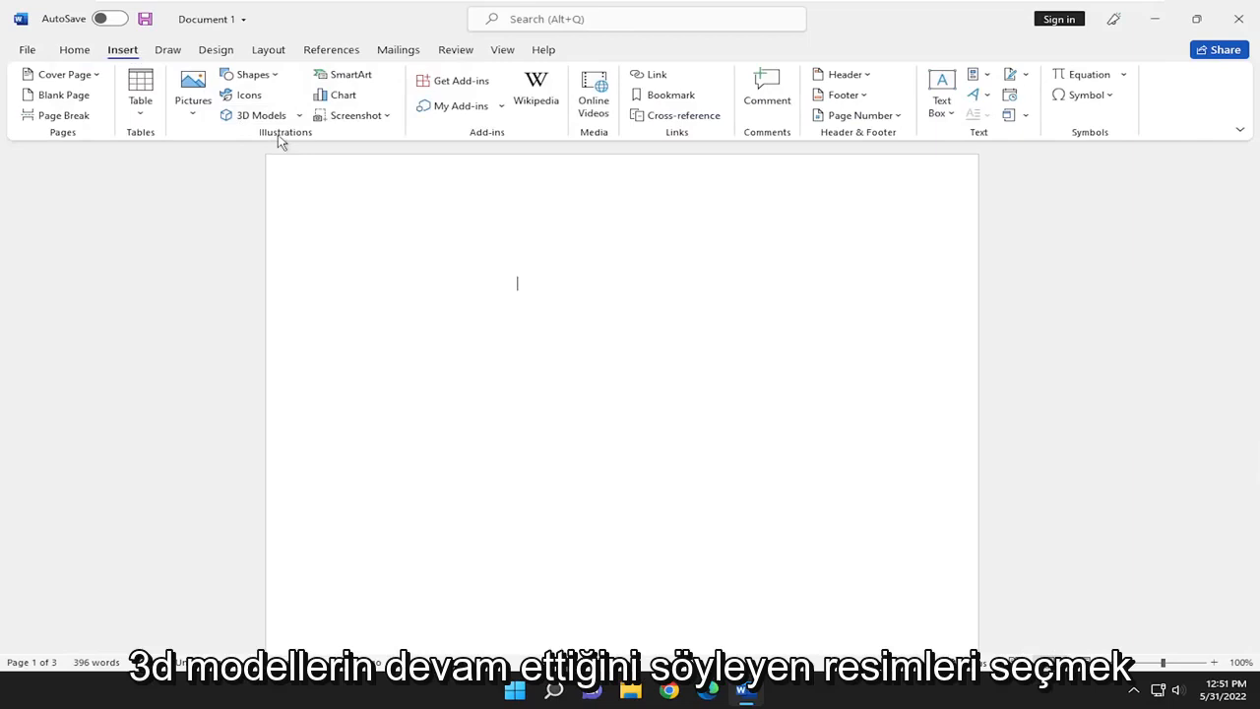
pyautogui.moveTo(261, 115)
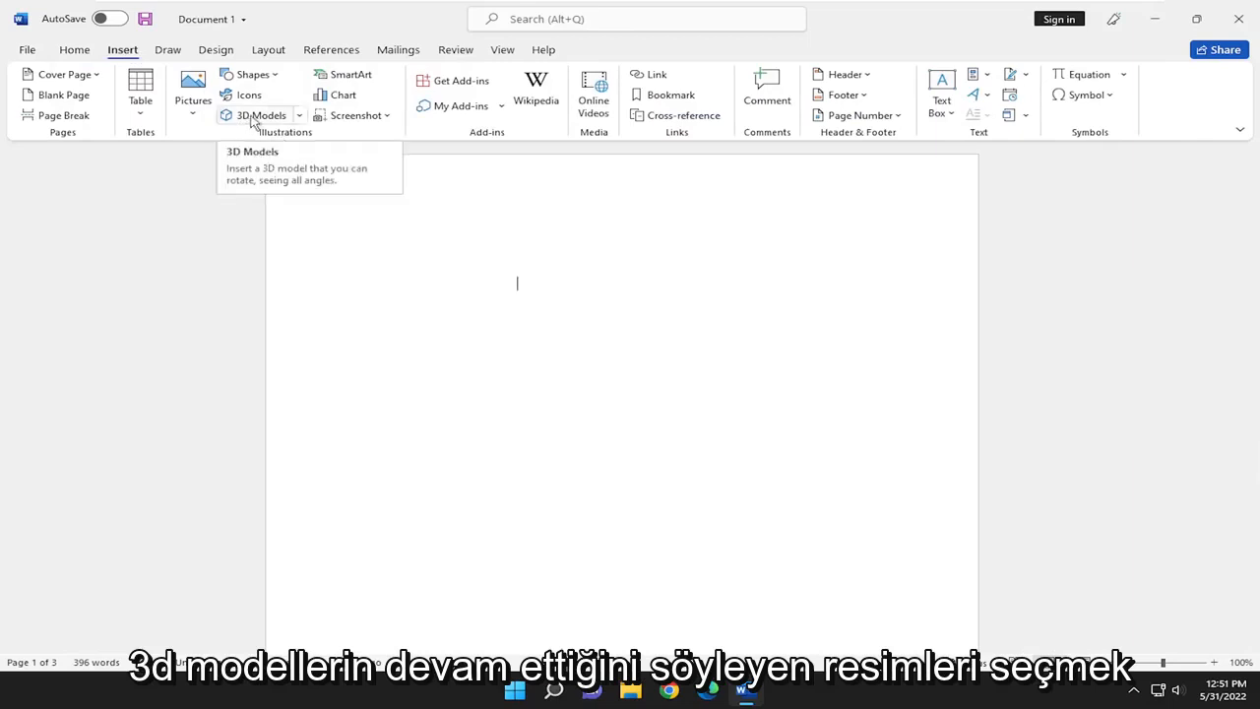
pyautogui.click(260, 115)
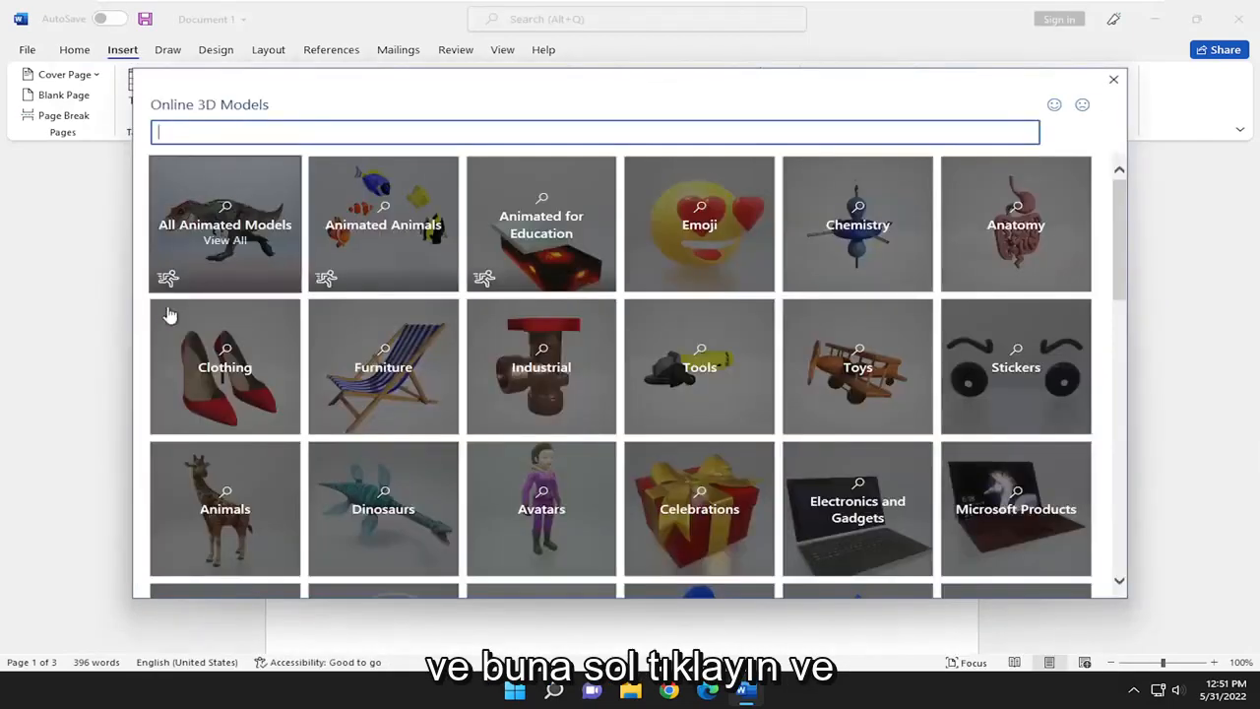
# Insert the wooden sun-lounger model from the Furniture category.
pyautogui.click(383, 366)
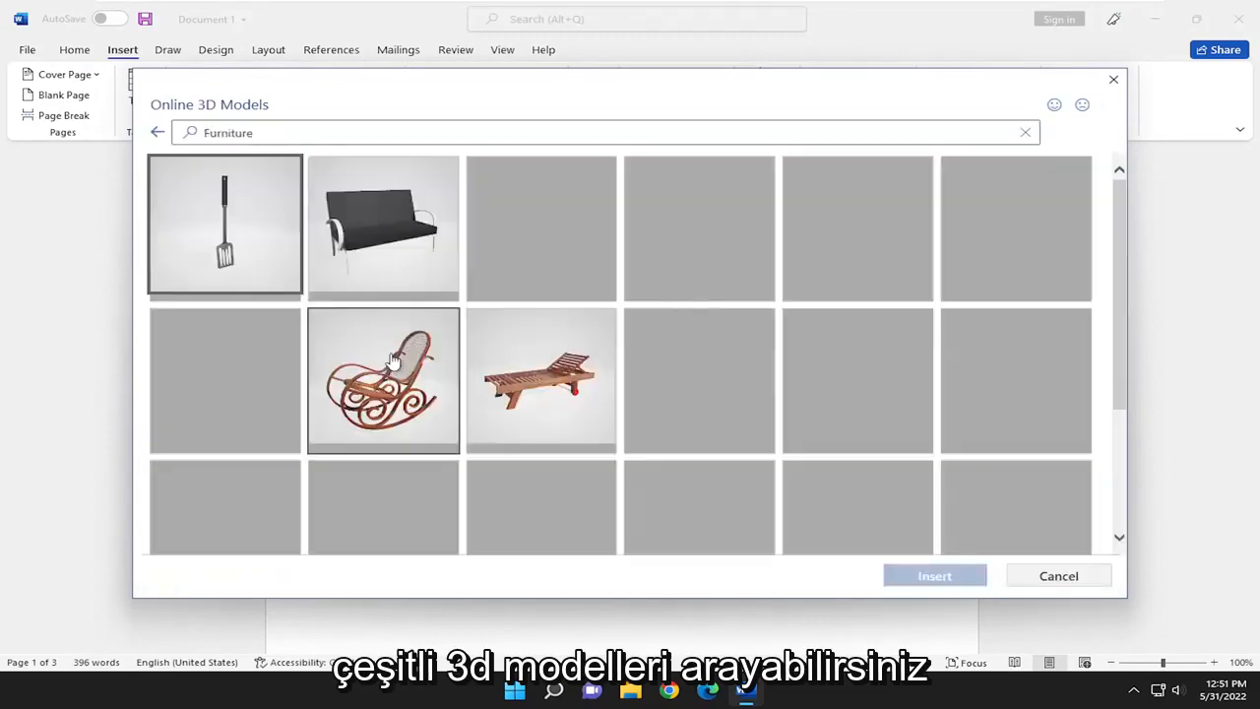
pyautogui.click(541, 379)
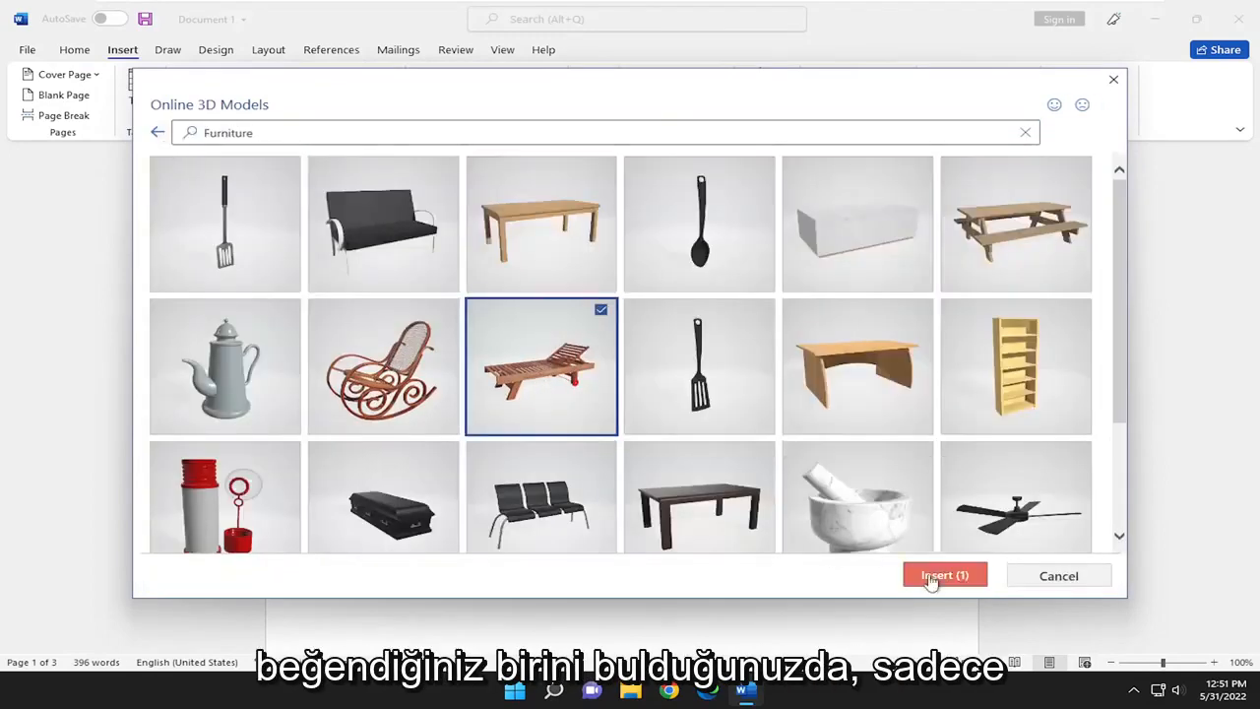
pyautogui.click(944, 575)
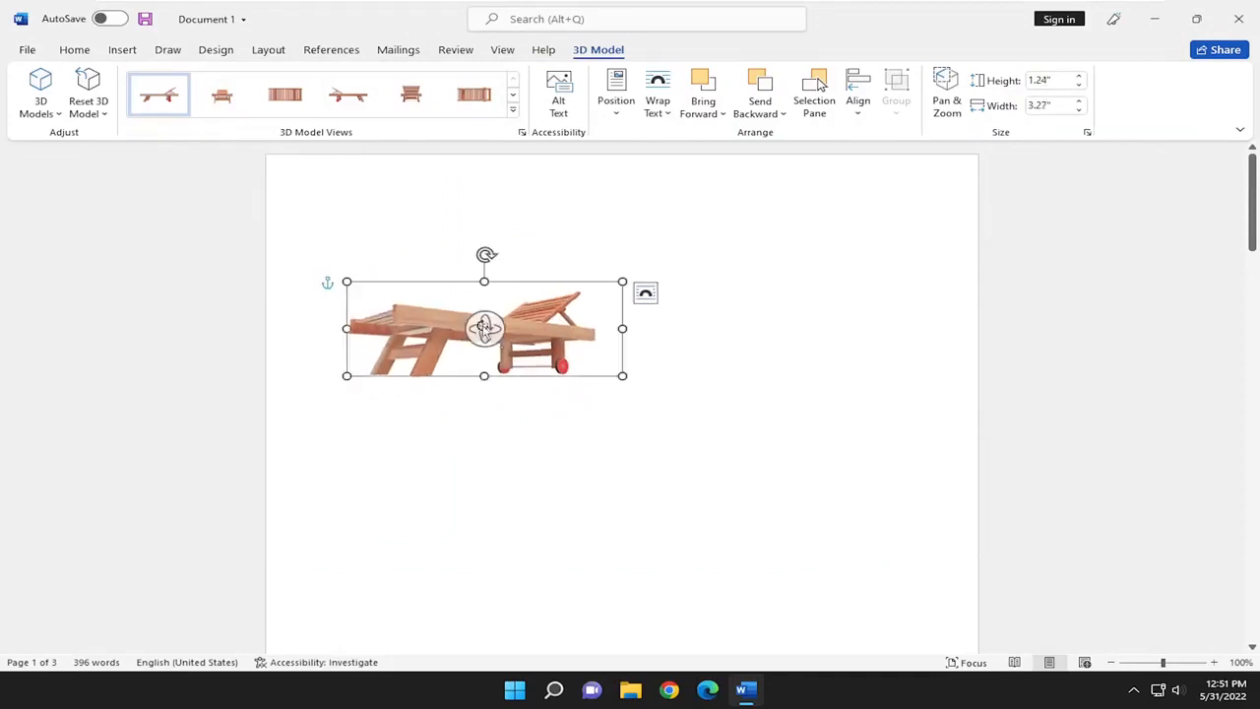
# Drag a corner handle to enlarge the lounger to about 2.99" by 7.88".
pyautogui.moveTo(482, 328); pyautogui.dragTo(661, 433)
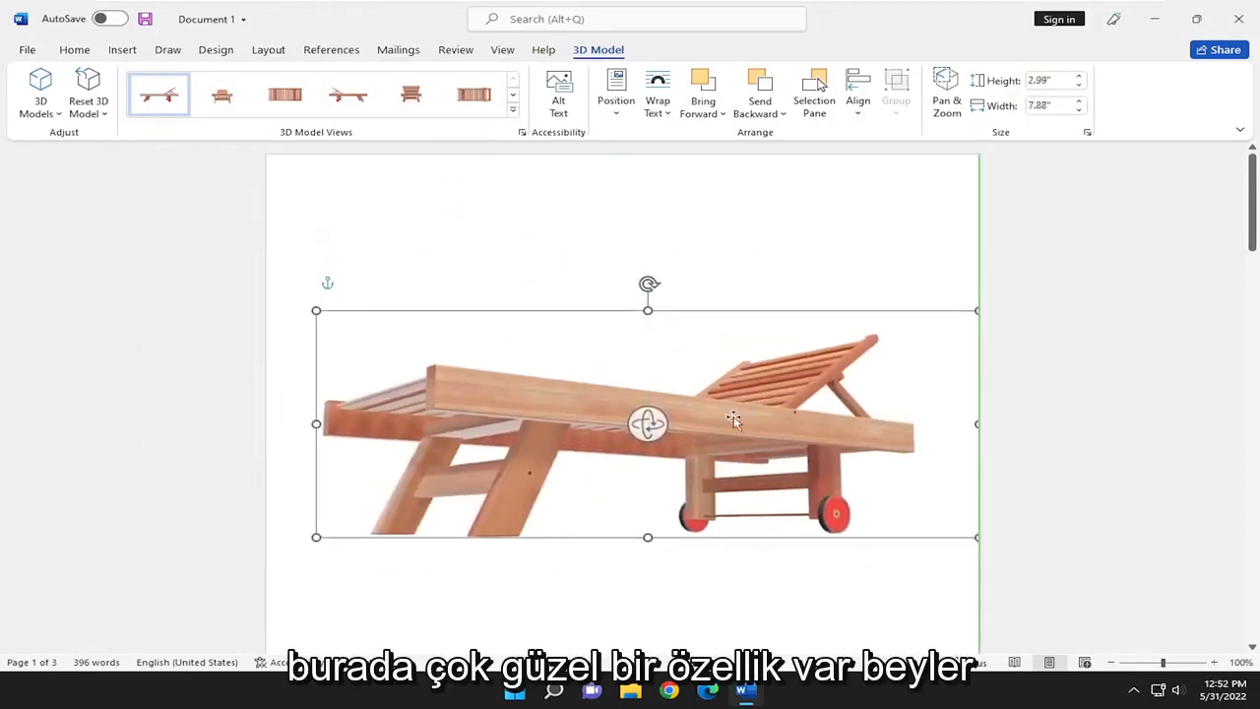
# Rotate the lounger in 3D to show its slatted top and backrest, then deselect it.
pyautogui.moveTo(733, 421); pyautogui.dragTo(719, 358)
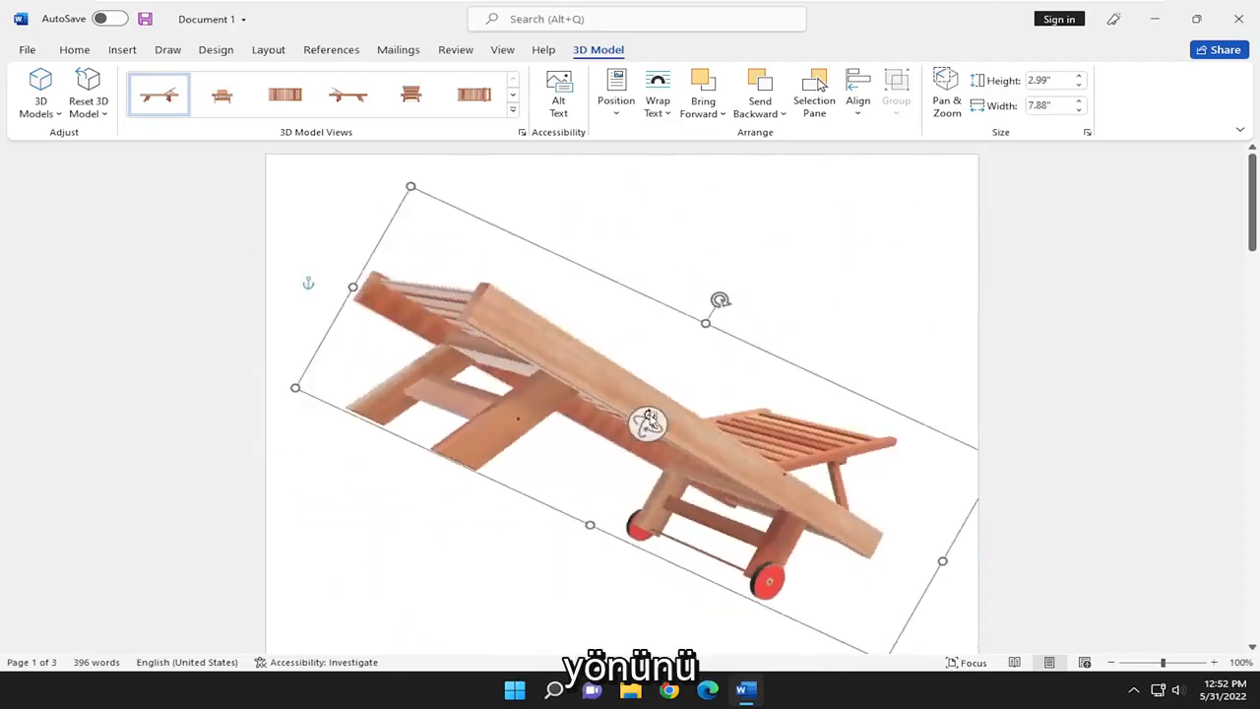
pyautogui.moveTo(648, 421); pyautogui.dragTo(659, 345)
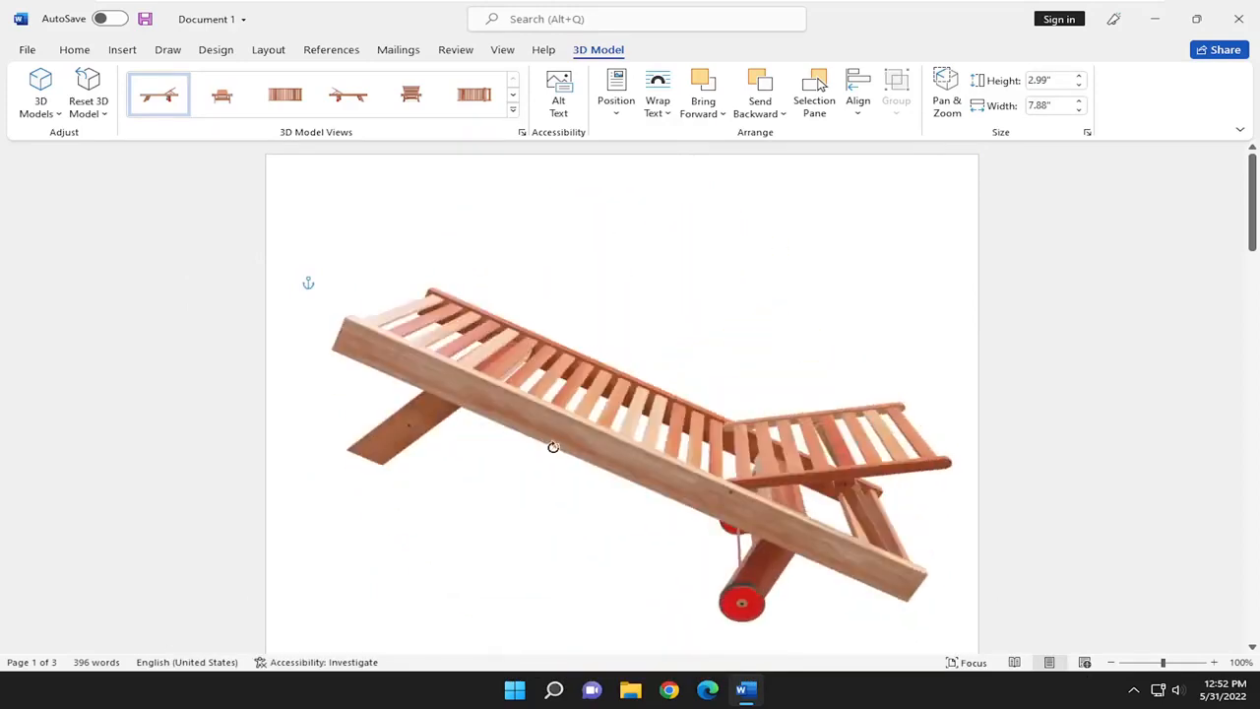
pyautogui.moveTo(553, 447); pyautogui.dragTo(622, 367)
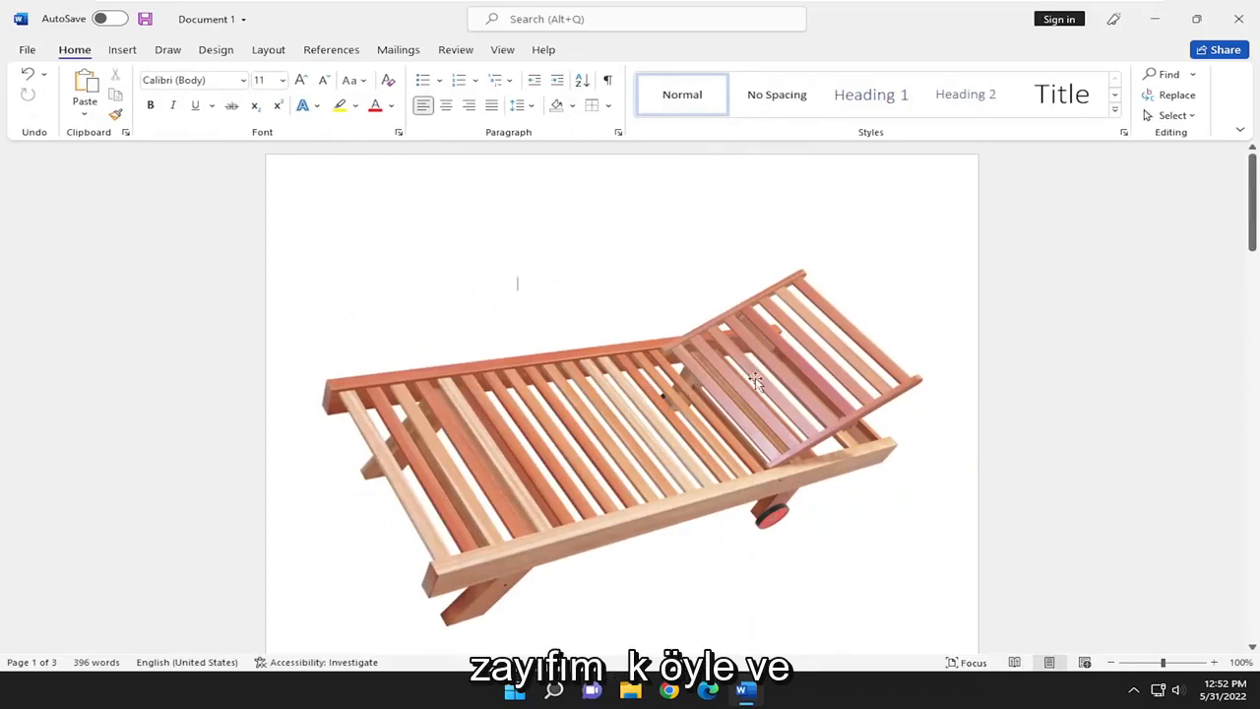
pyautogui.click(640, 423)
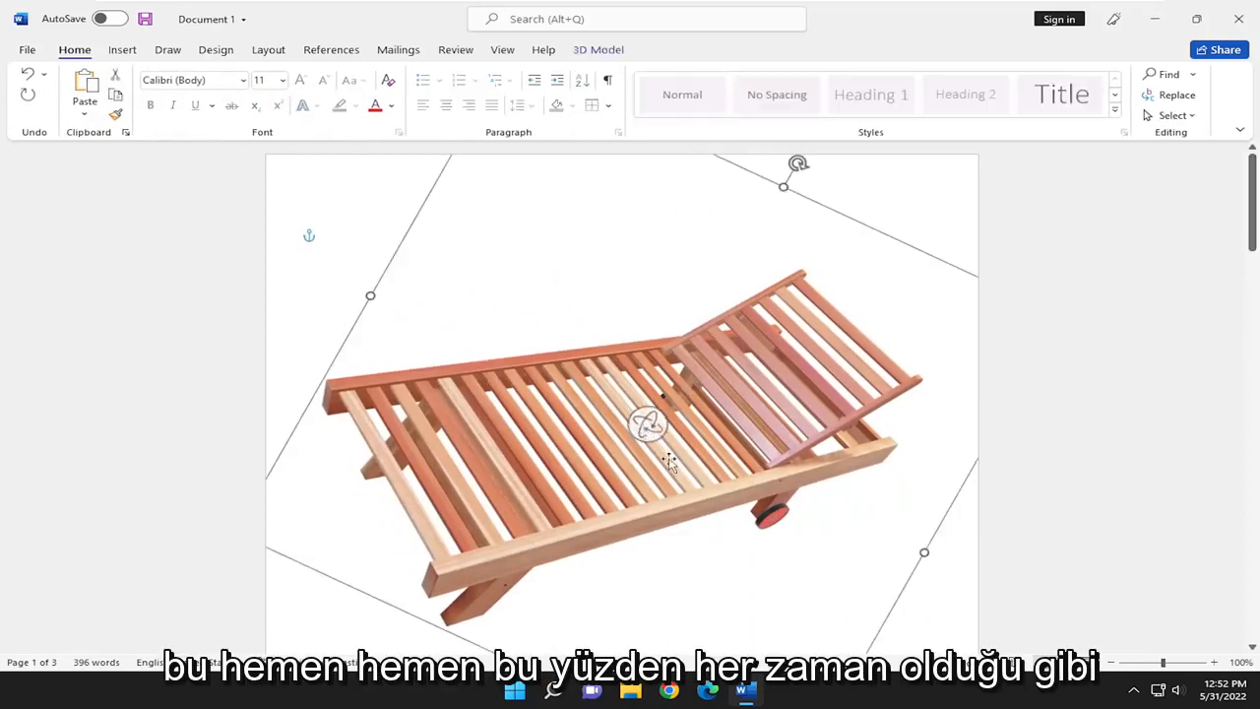
pyautogui.click(350, 237)
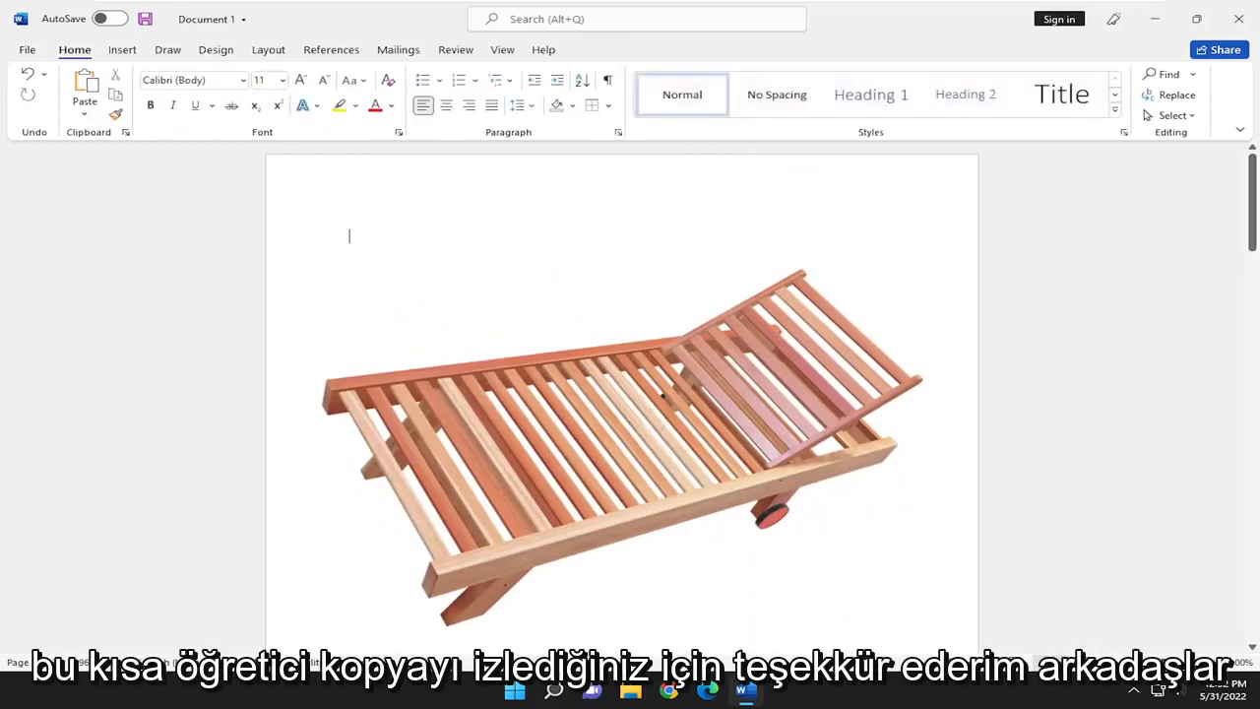